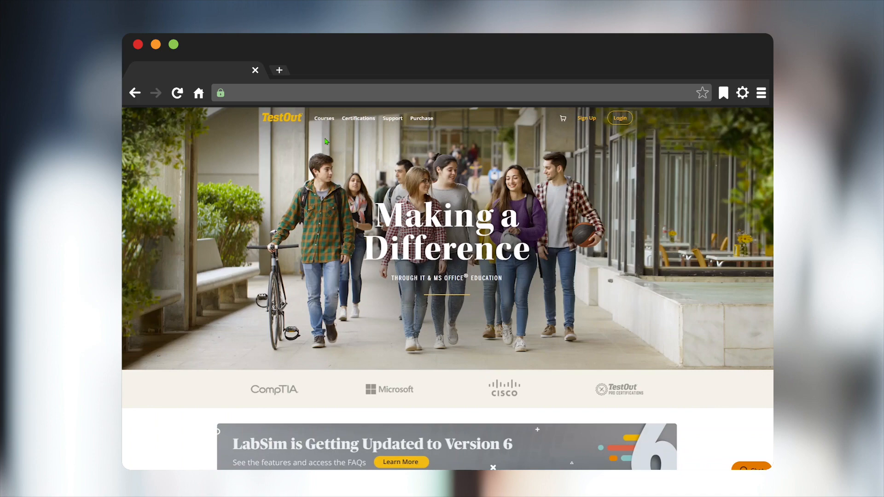
left_click(325, 118)
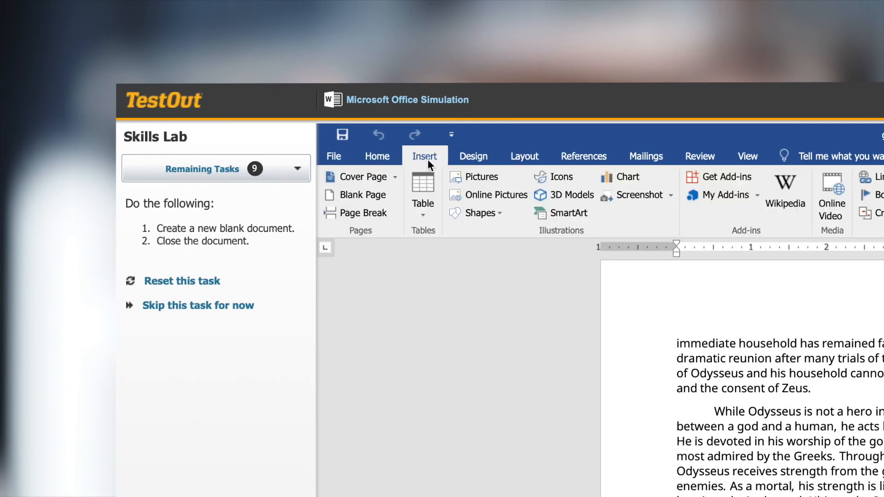
left_click(700, 155)
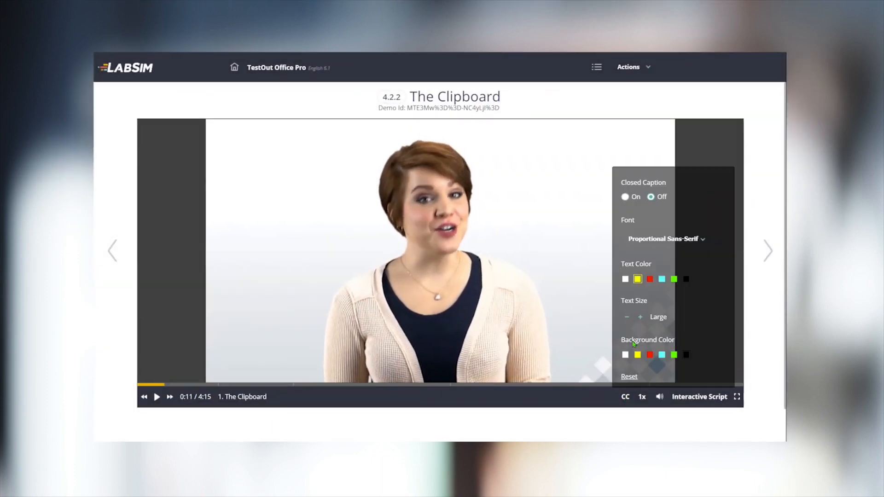
left_click(700, 396)
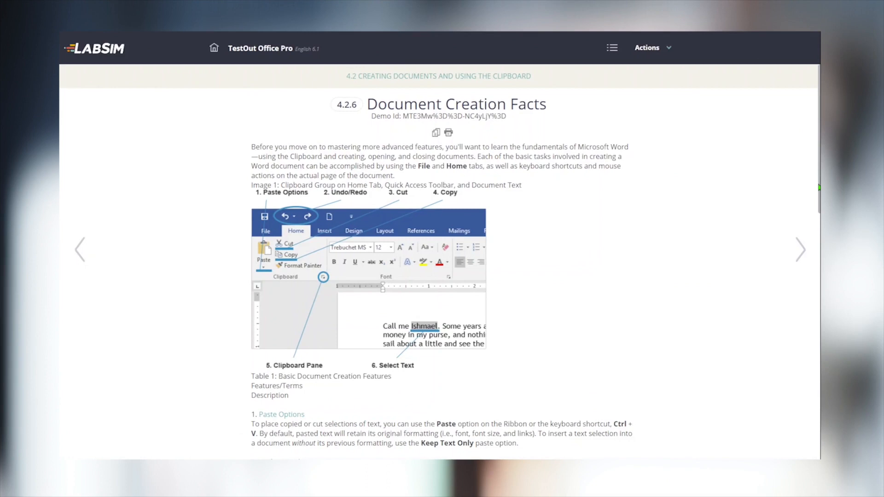
scroll("down", 3)
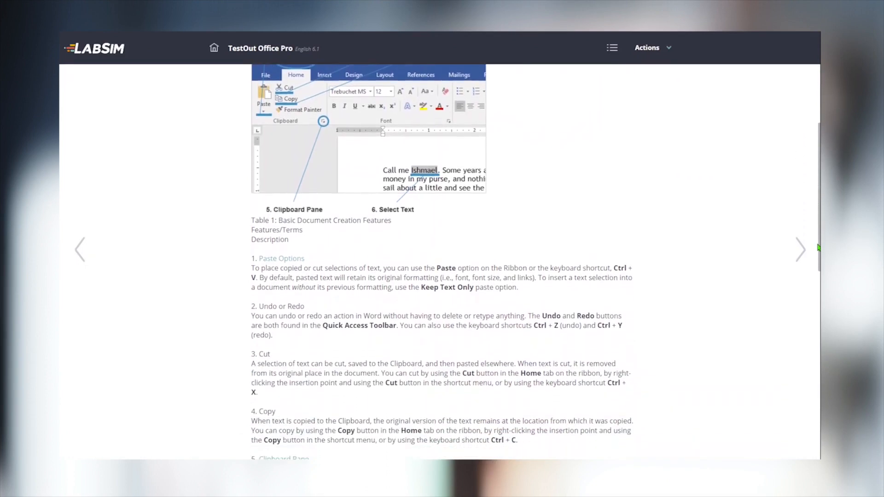
scroll("down", 3)
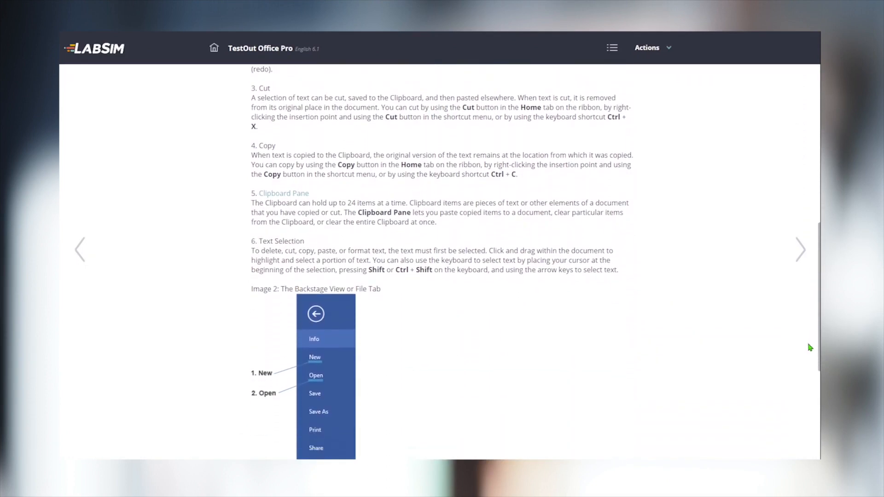
scroll("down", 3)
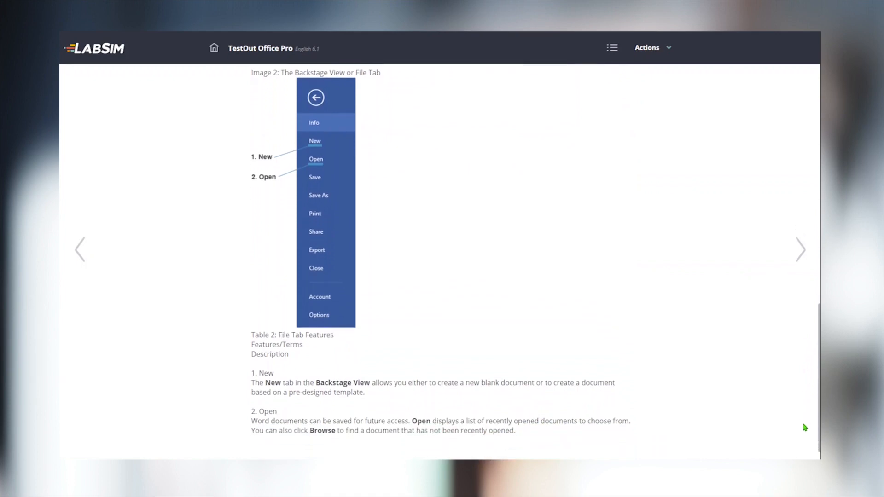